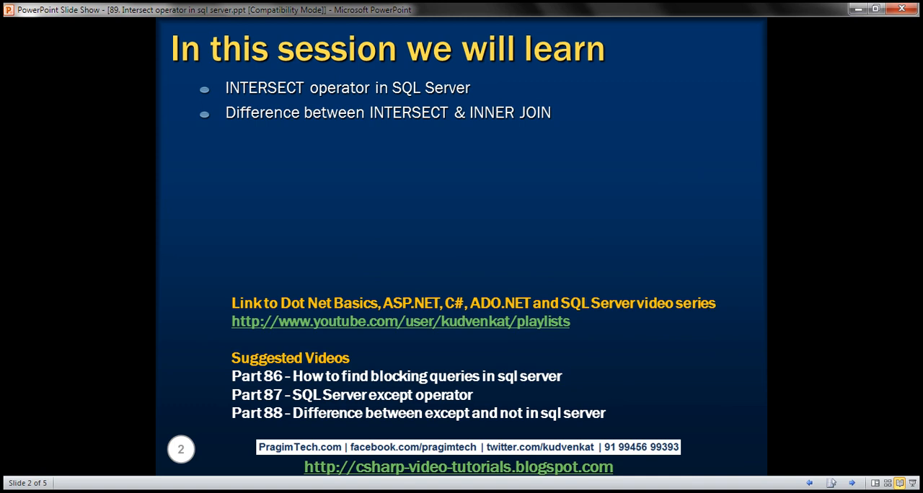
Step: Advance to slide 3, 'INTERSECT Operator in SQL Server', with Table A, Table B and their common rows
key(right)
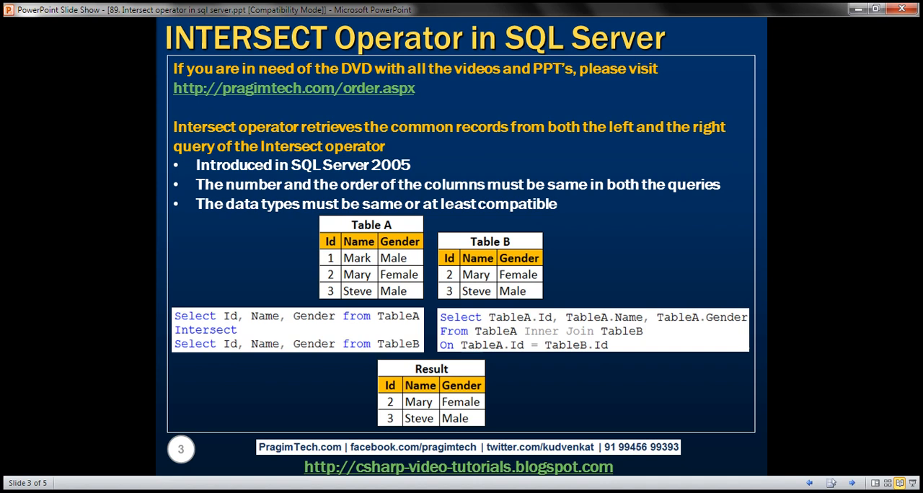
mouse_move(396, 222)
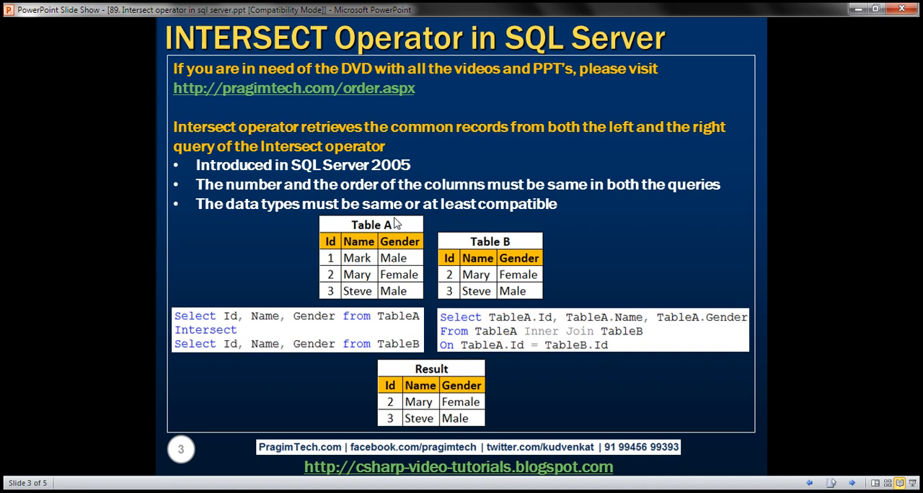
mouse_move(410, 274)
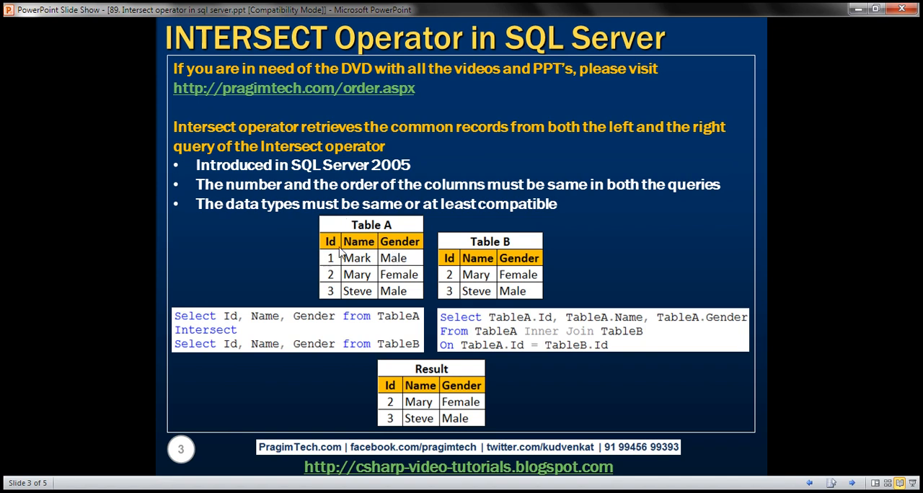
mouse_move(476, 253)
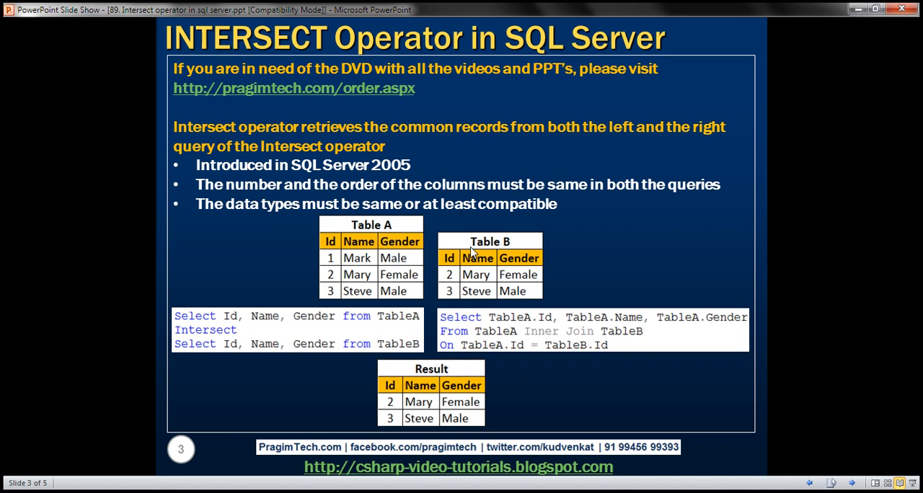
mouse_move(342, 292)
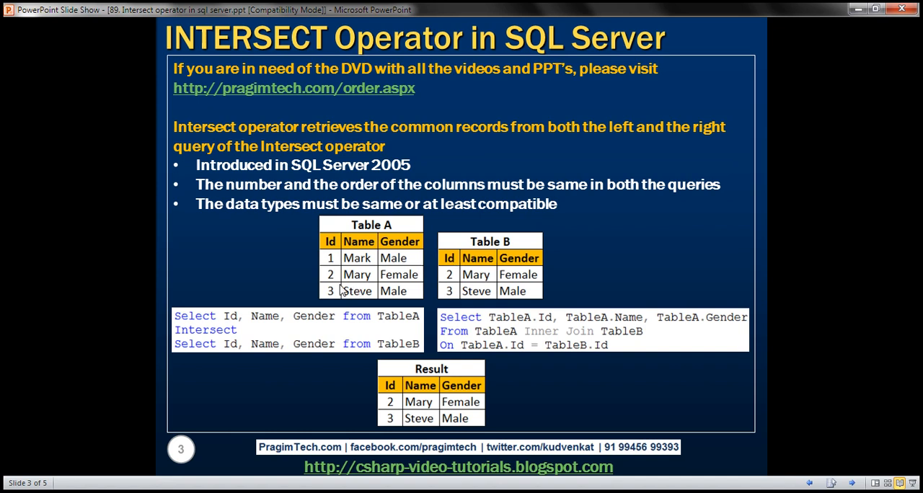
mouse_move(352, 292)
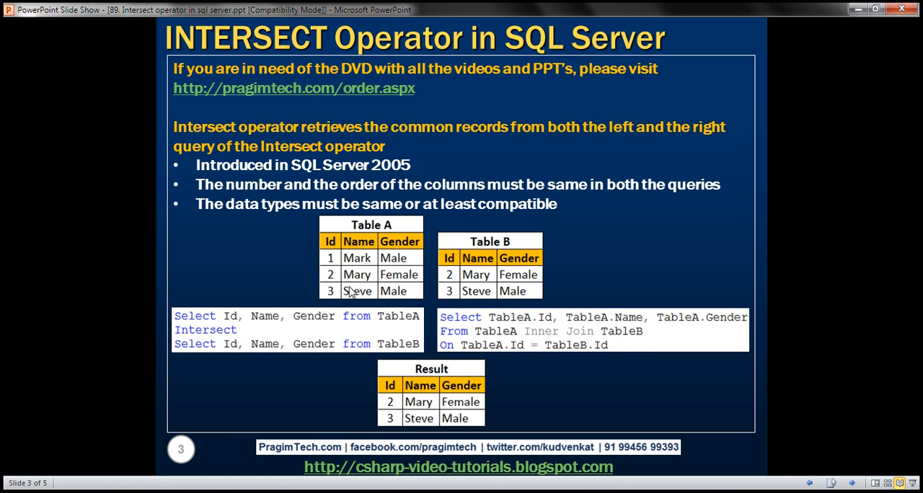
mouse_move(447, 269)
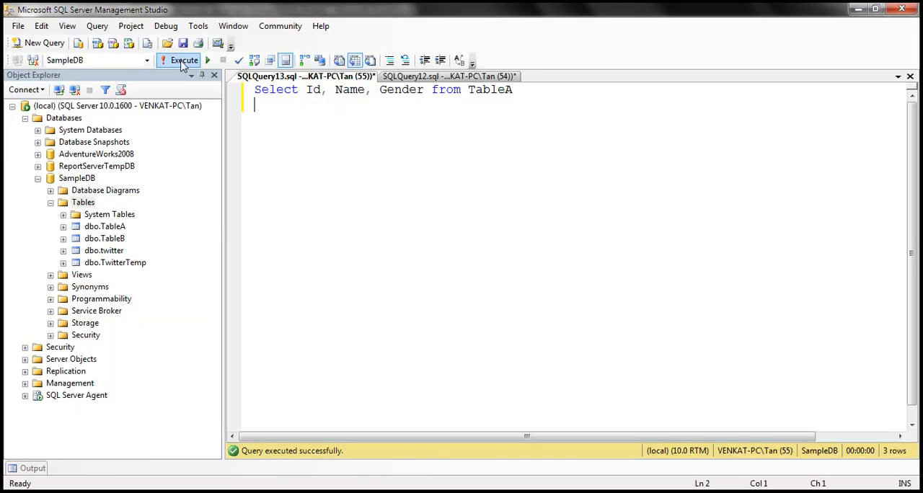
Step: Run the TableA select, then INTERSECT it with a TableB select so only Mary and Steve return
click(176, 60)
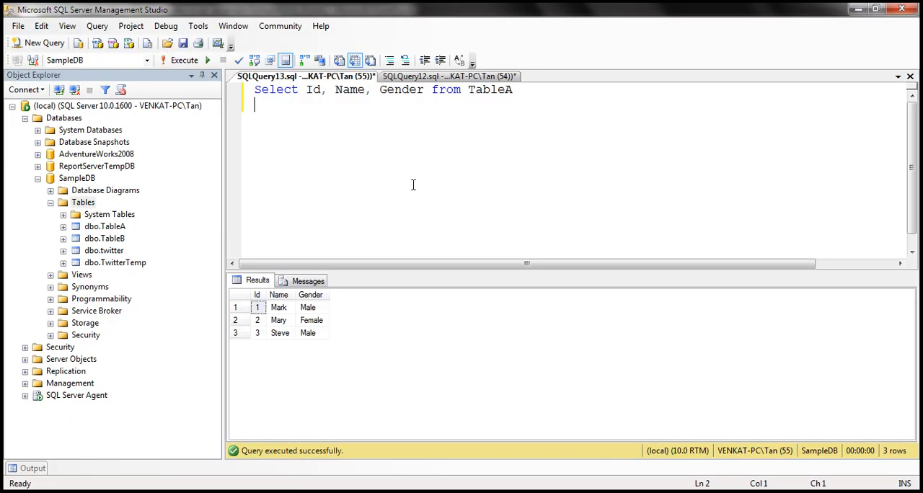
text(INTER)
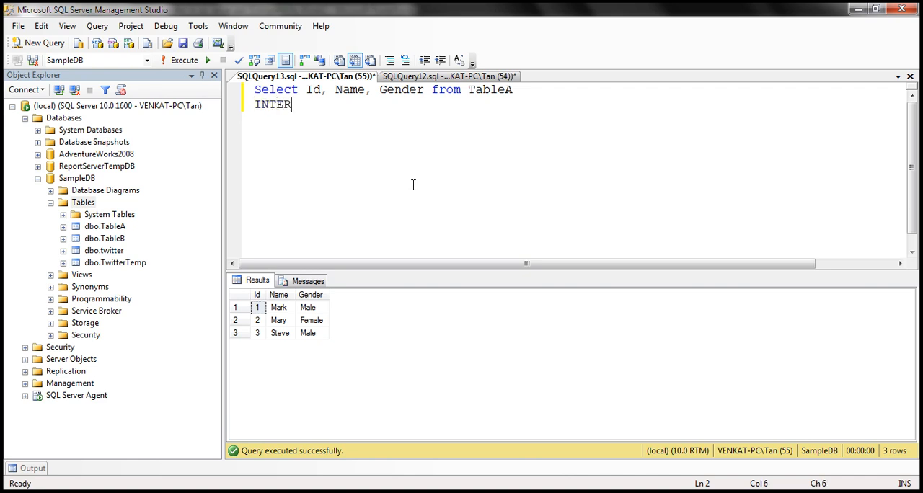
text(SECT)
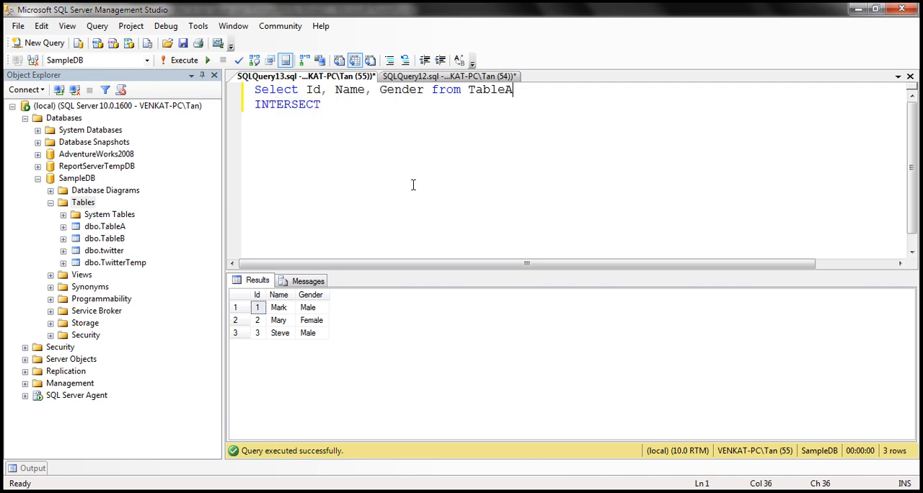
text(Select Id, Name, Gender from TableA)
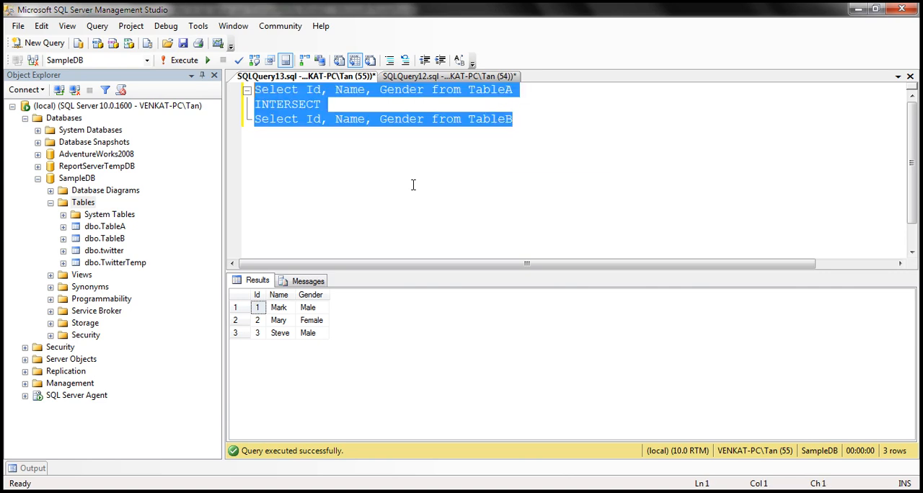
click(178, 58)
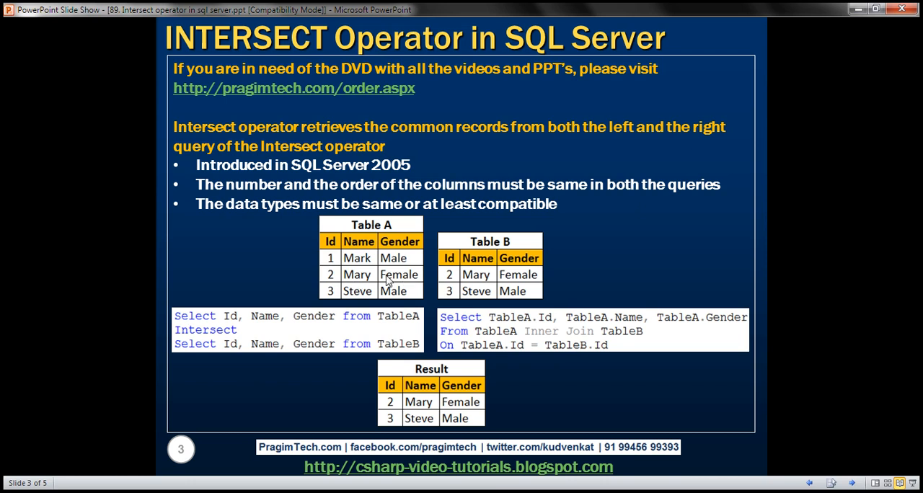
mouse_move(347, 297)
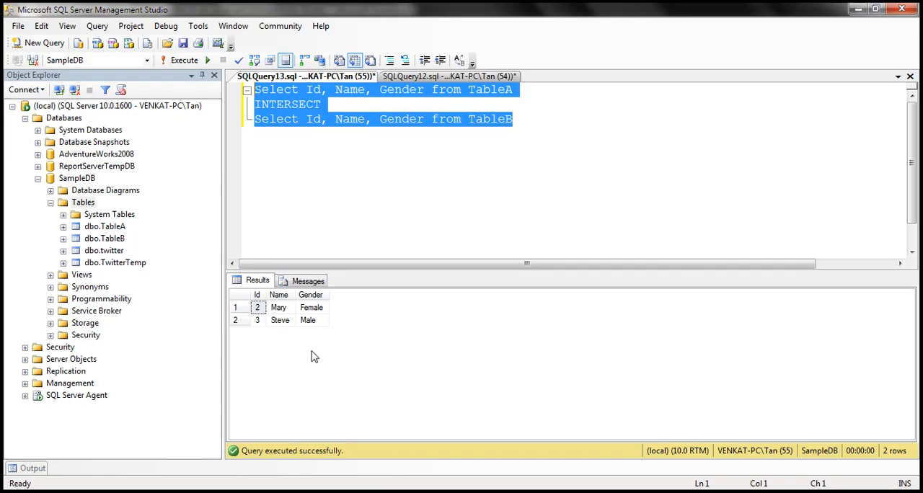
mouse_move(456, 169)
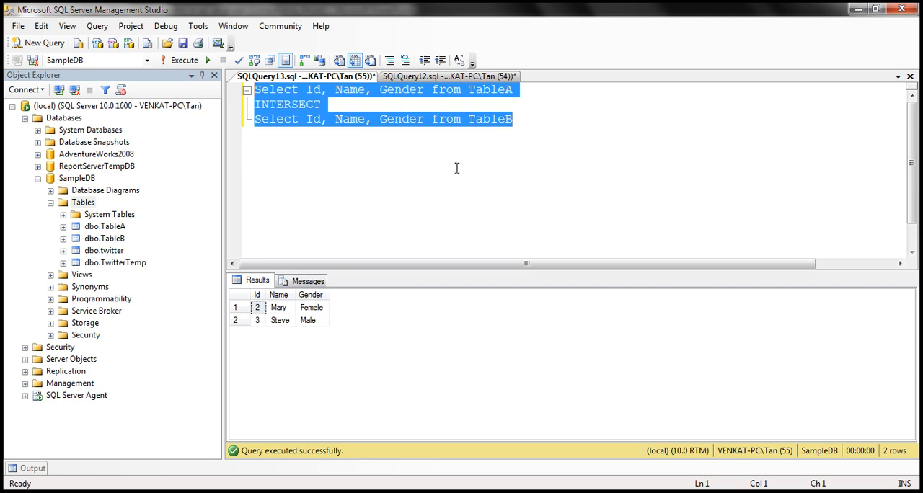
Step: Write a TableA select INNER JOIN TableB ON TableA.Id = TableB.Id below the INTERSECT query
click(323, 104)
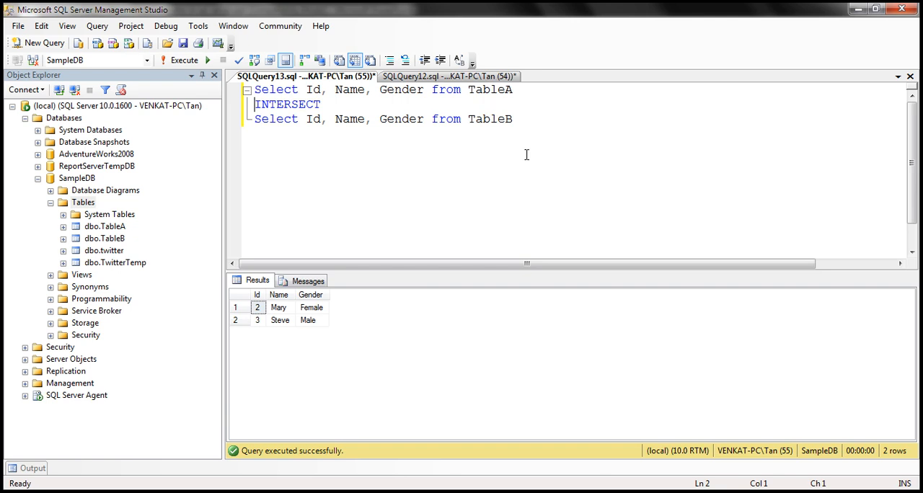
text(Select Id, Name, Gender from TableA)
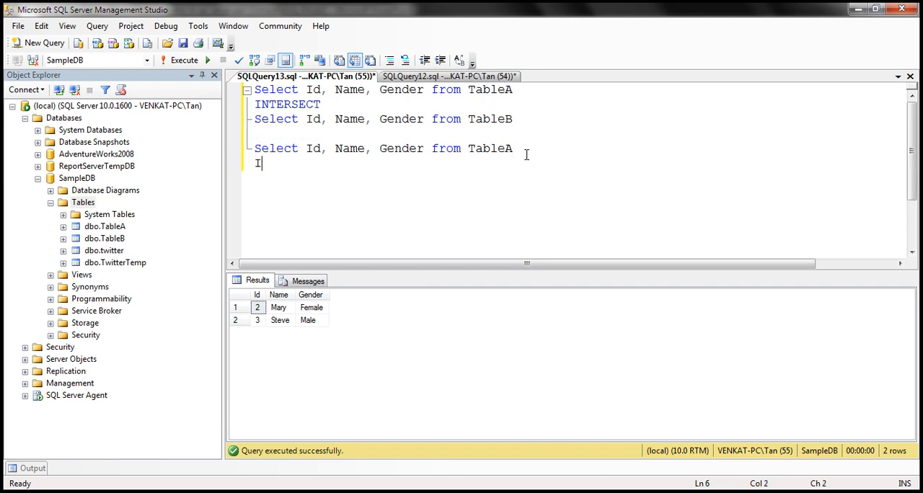
text(NNER JOIN)
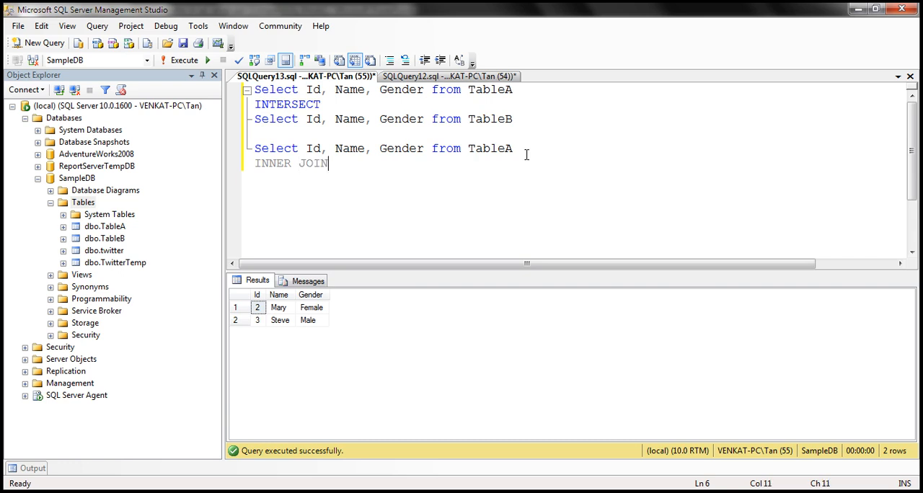
text(TableB)
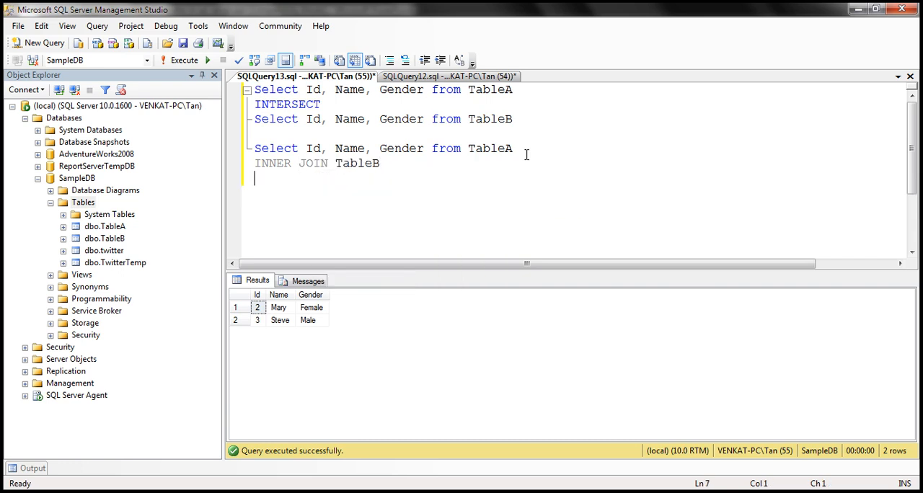
text(ON TableA.Id)
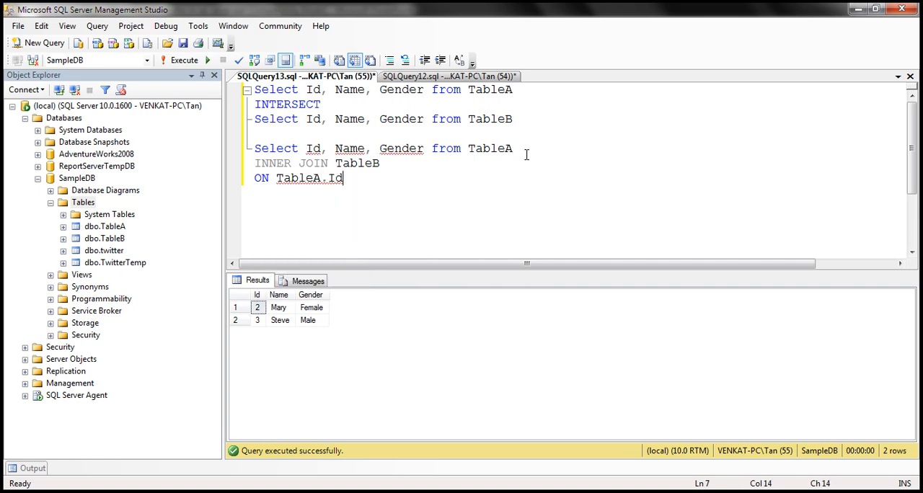
text(= TableB.Id)
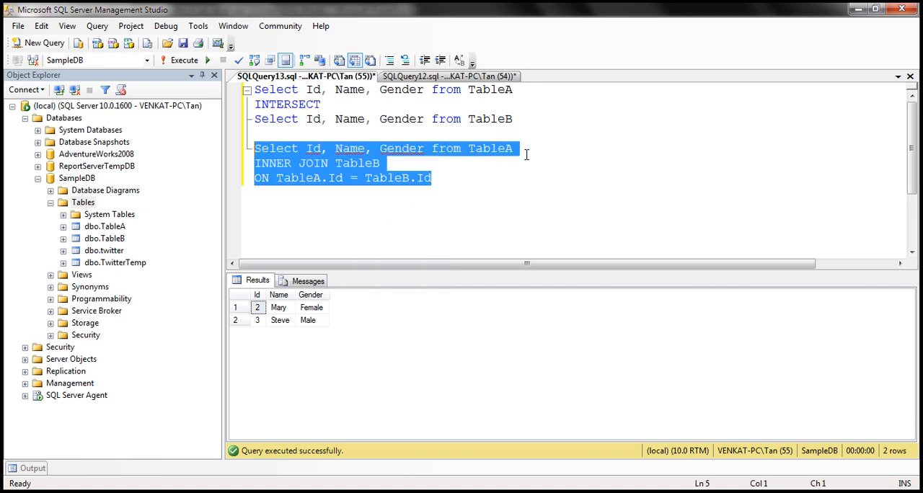
Step: Qualify the join's columns with TableA. and run both queries, each returning Mary and Steve
click(209, 59)
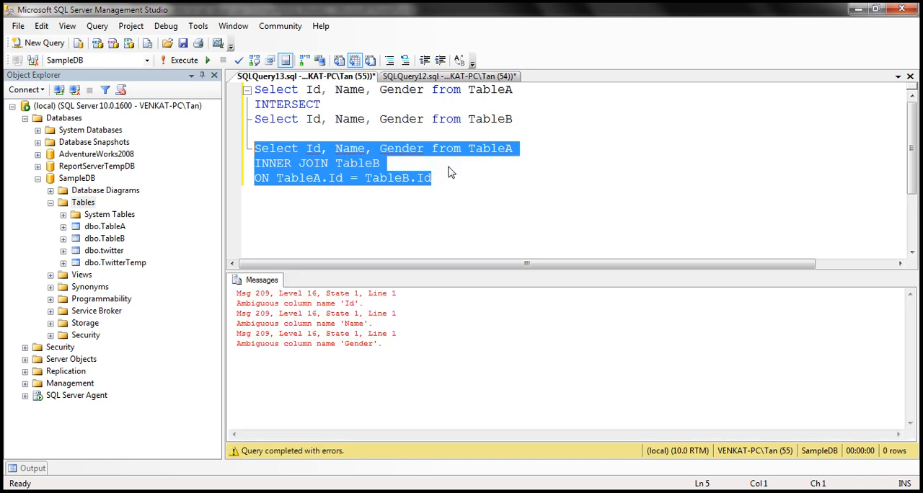
click(364, 163)
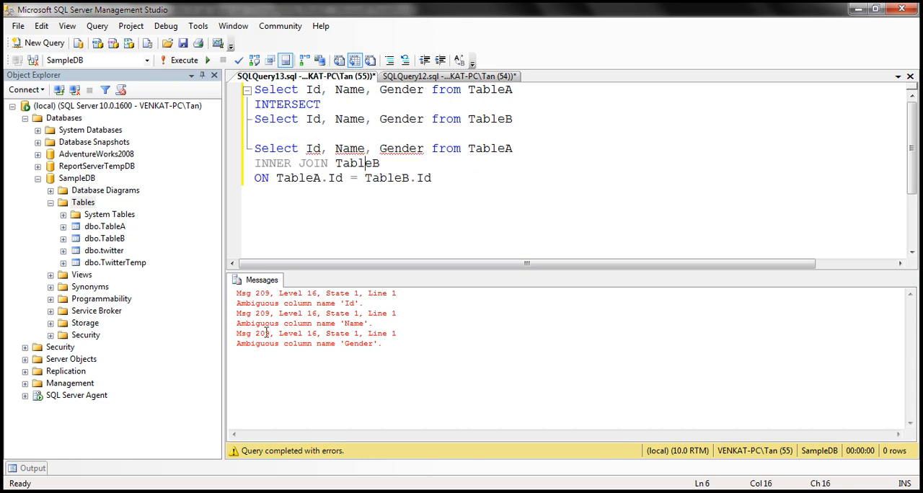
mouse_move(291, 309)
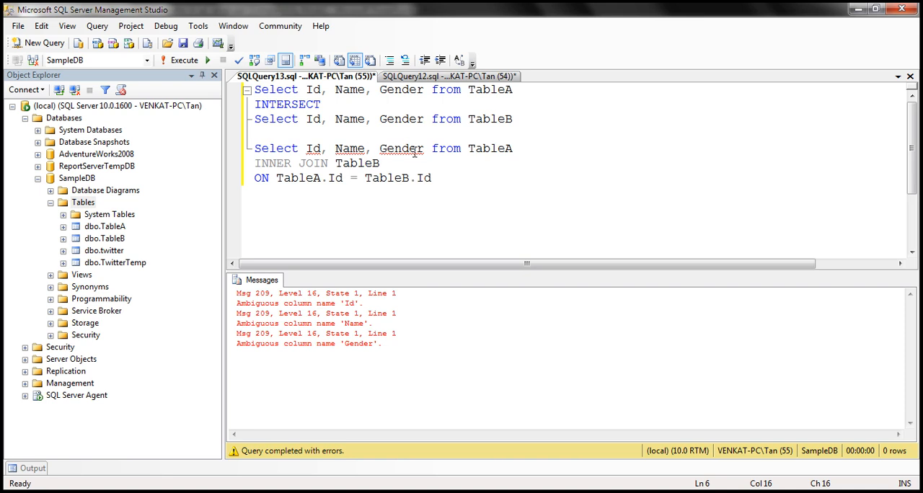
double_click(490, 148)
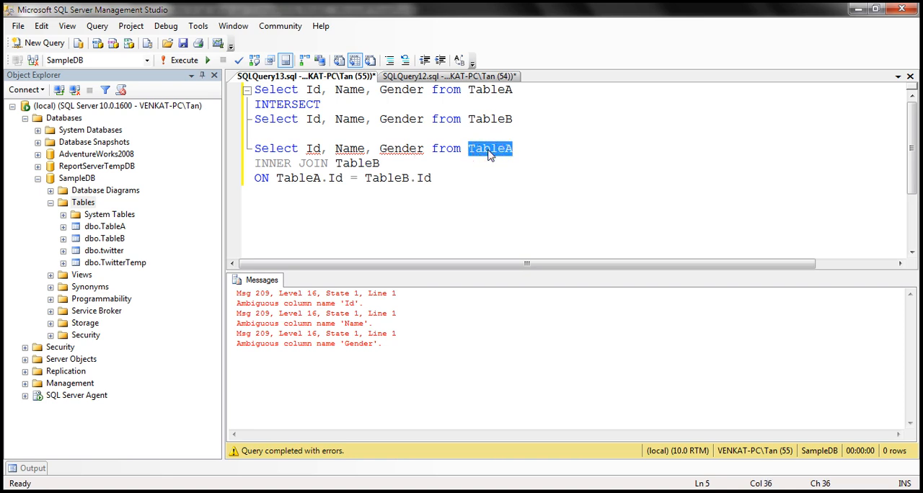
text(TableAId)
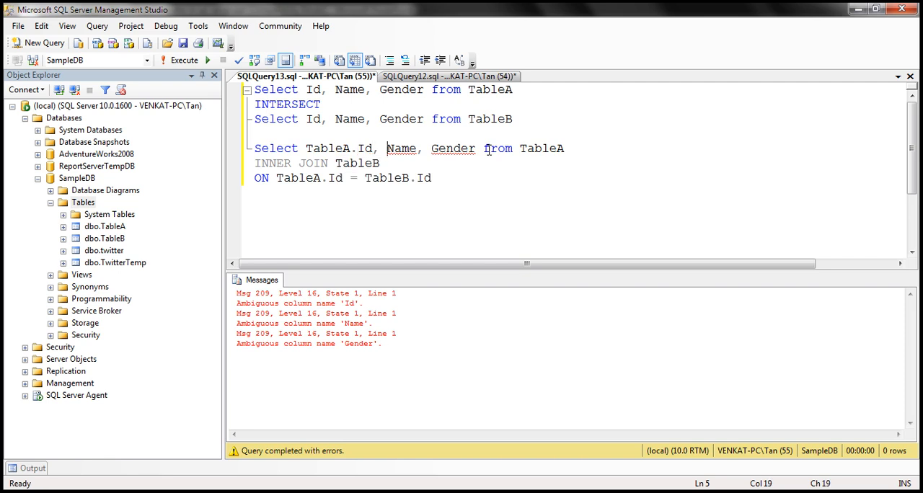
text(TableA.)
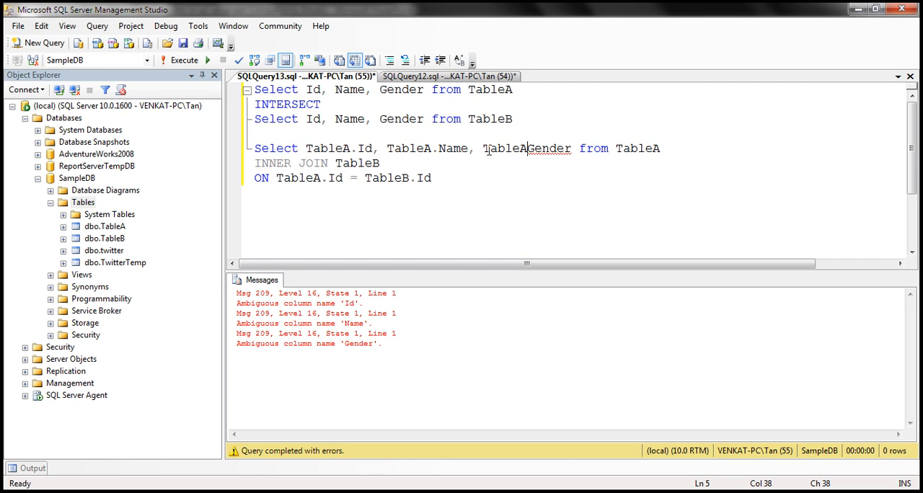
text(.)
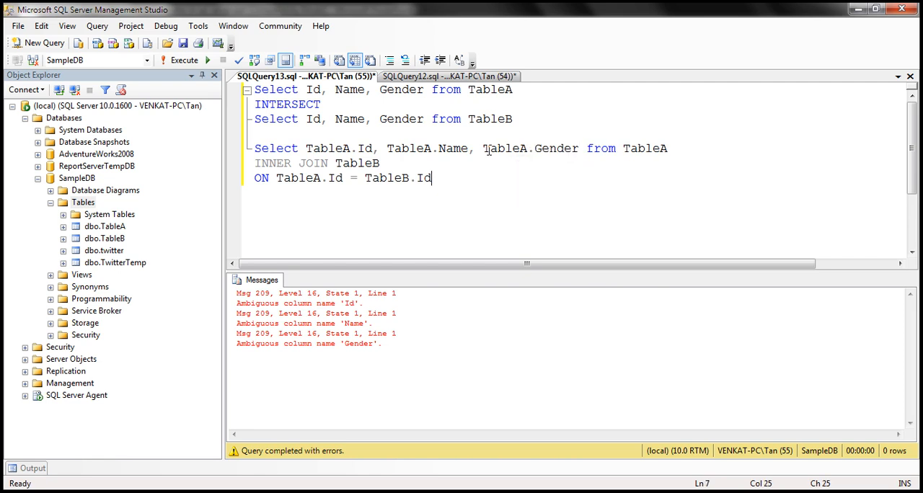
click(194, 60)
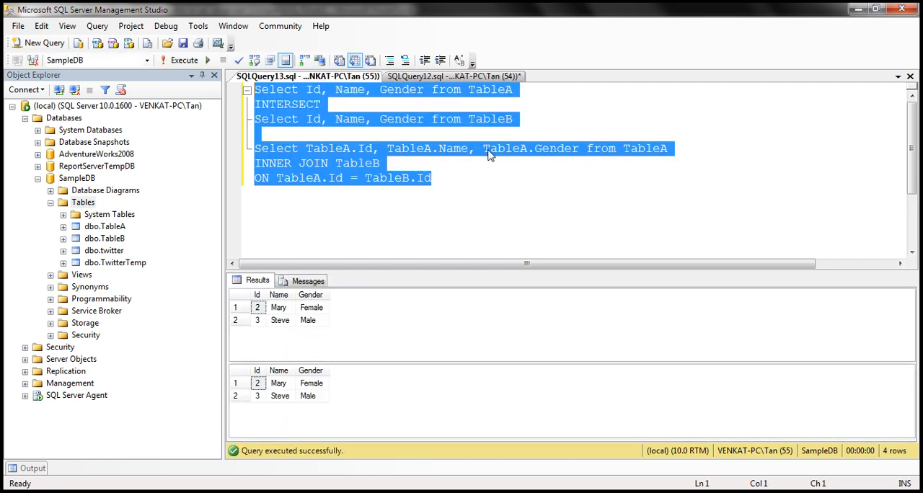
mouse_move(289, 364)
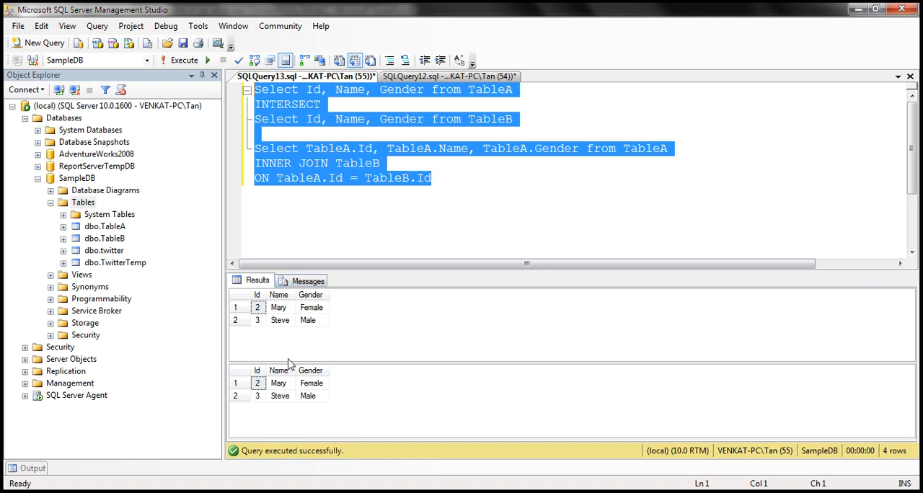
mouse_move(389, 209)
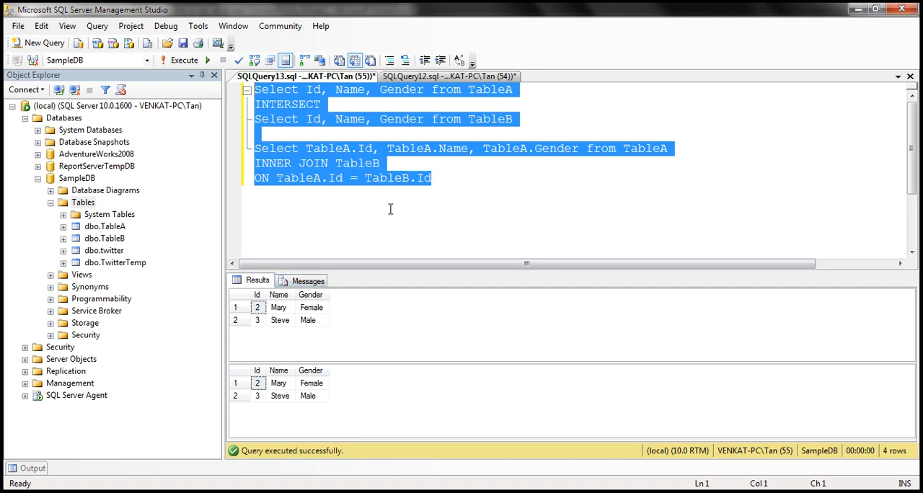
mouse_move(396, 238)
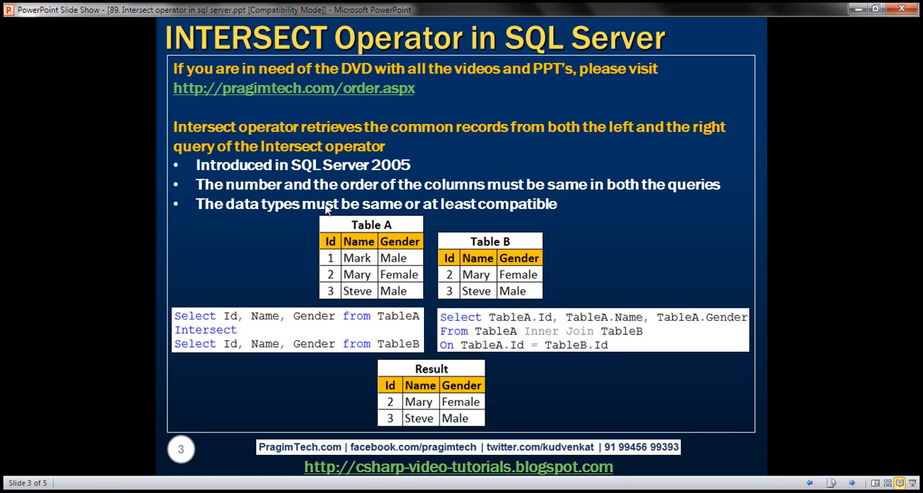
mouse_move(341, 169)
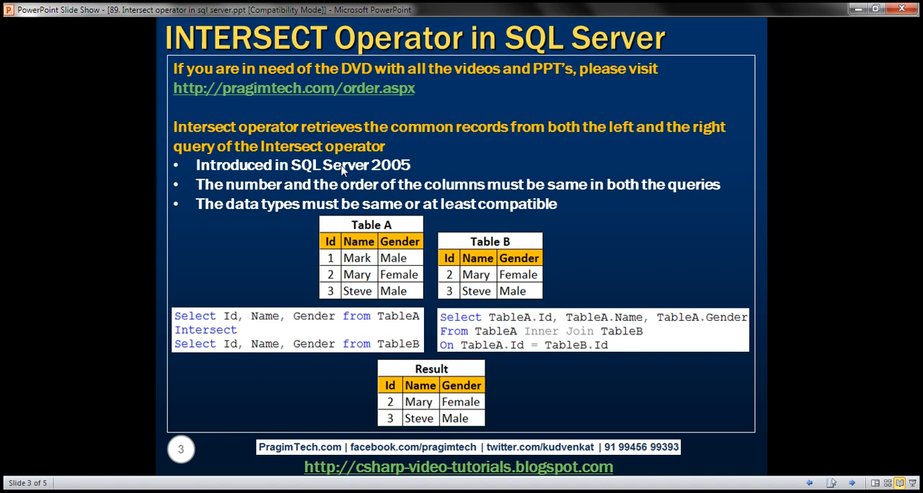
mouse_move(353, 186)
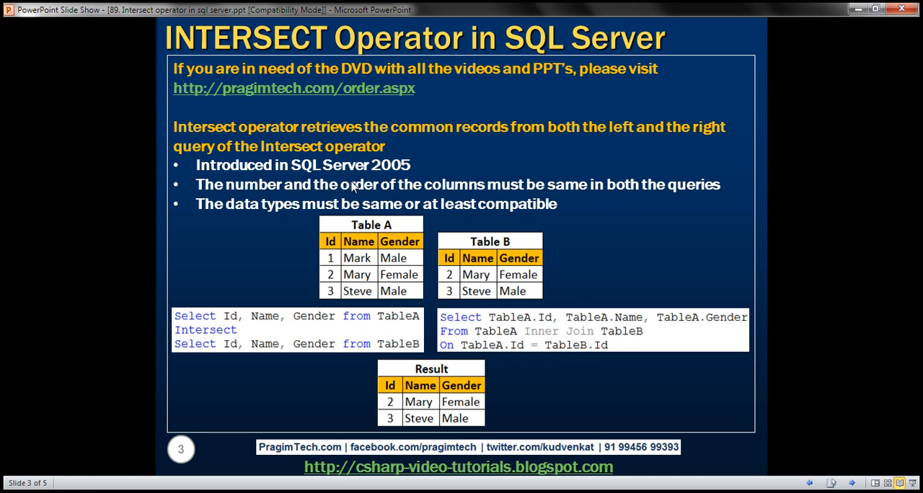
mouse_move(464, 160)
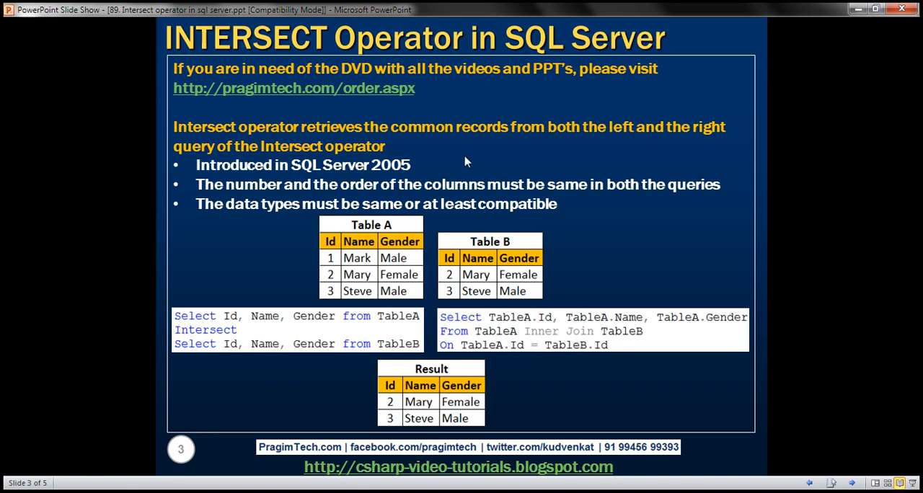
mouse_move(373, 207)
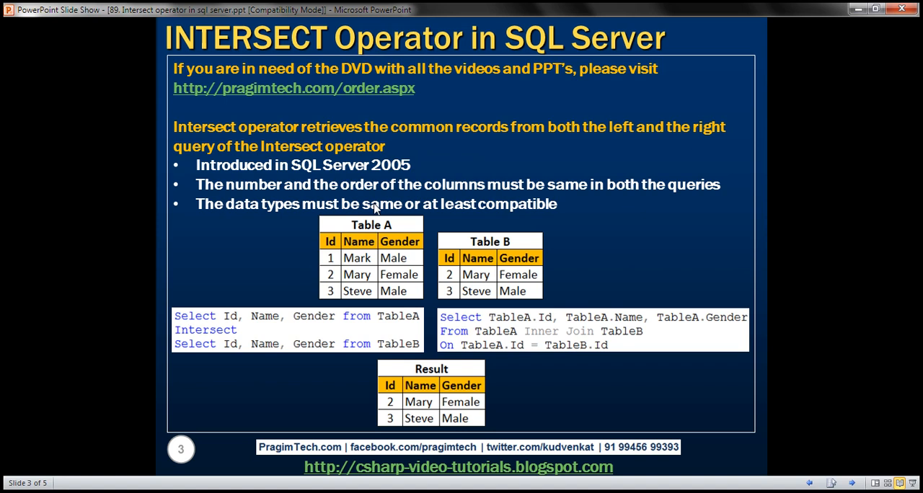
mouse_move(358, 225)
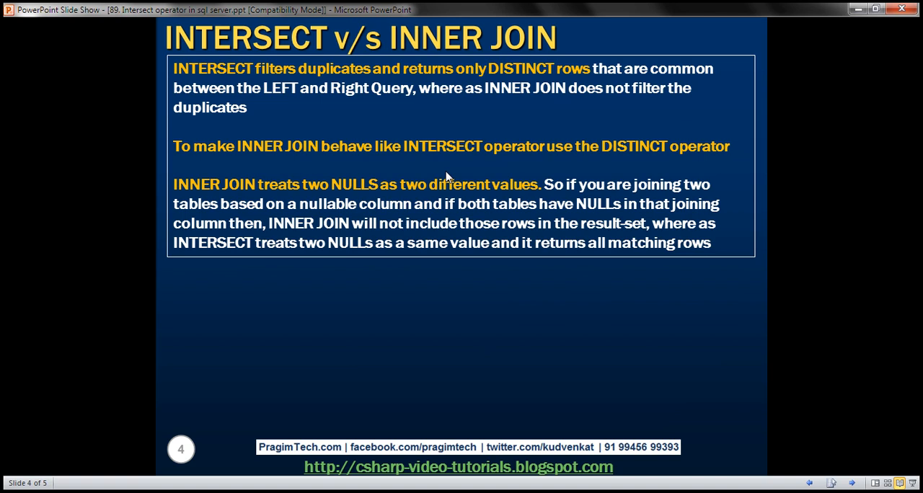
mouse_move(326, 120)
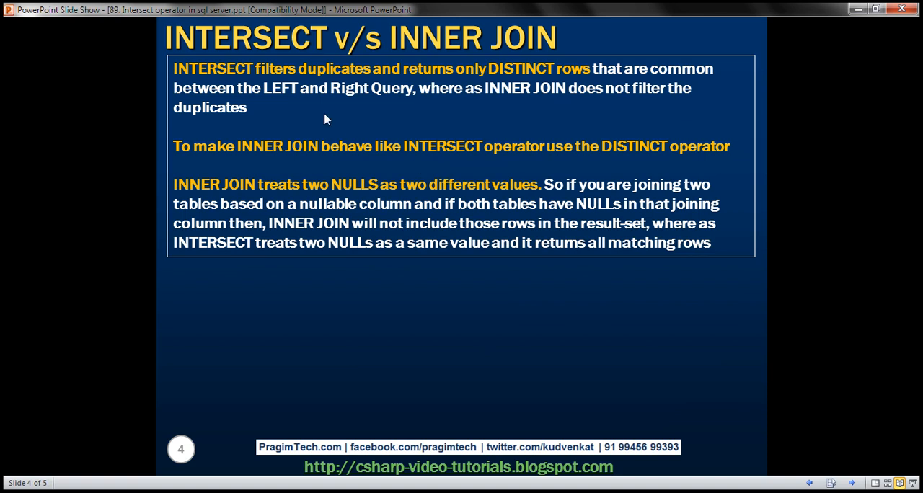
mouse_move(136, 389)
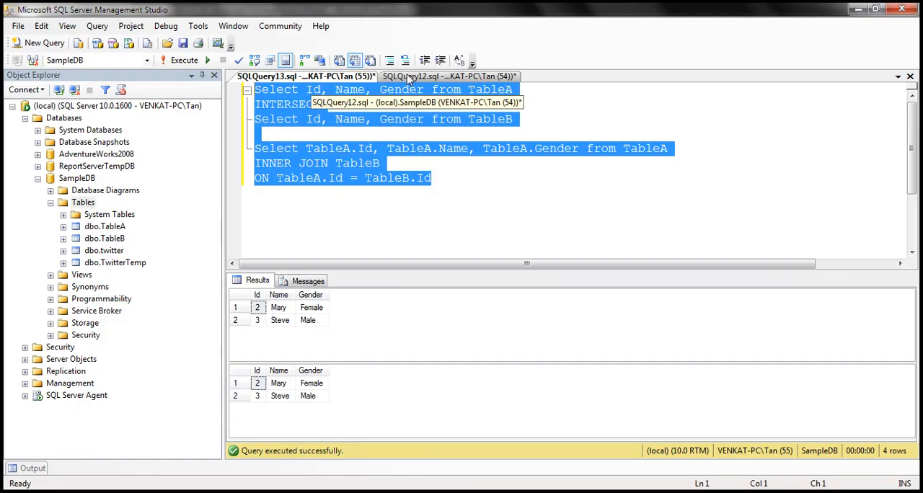
Step: Insert a duplicate Mary into TableA and list its four rows, pointing out both Mary rows
click(447, 76)
text(Select Id, Name, Gender from TableA)
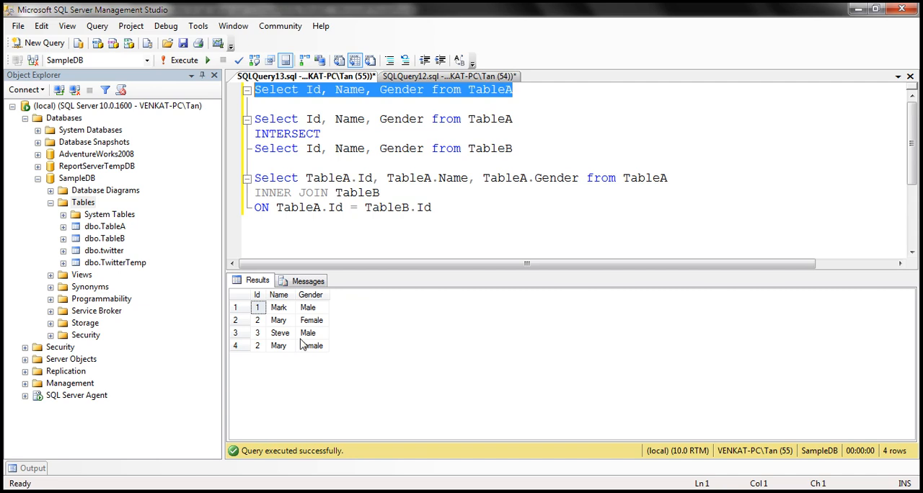
click(277, 321)
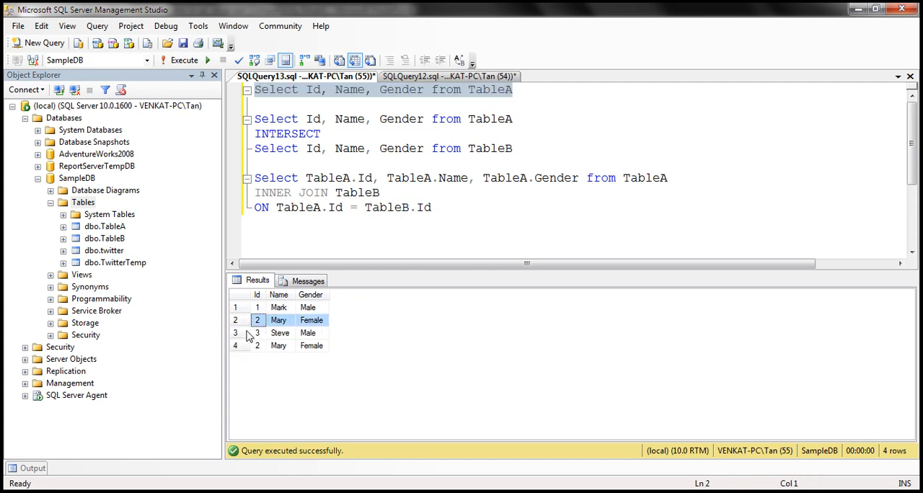
click(240, 347)
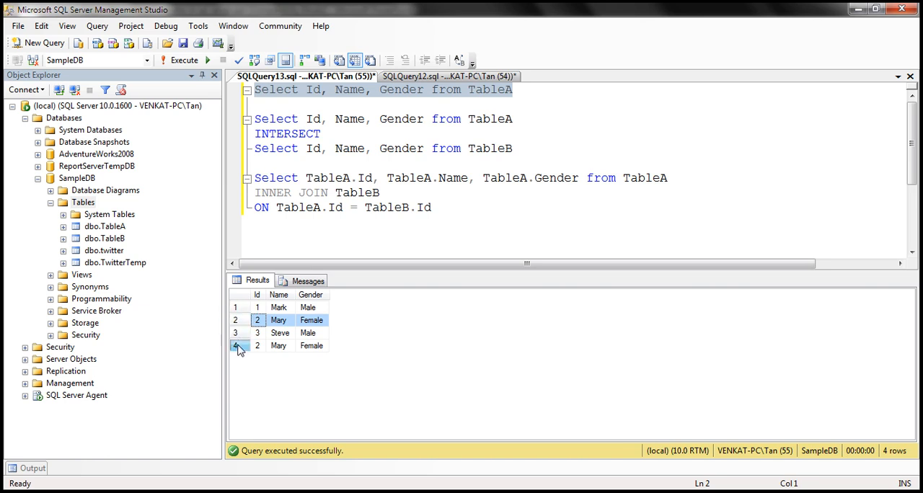
click(368, 179)
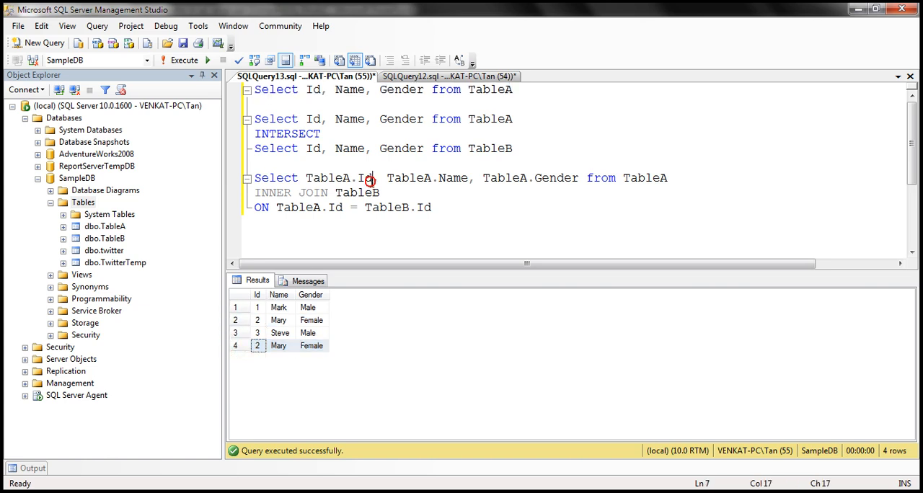
Step: Execute the highlighted INTERSECT query alone, returning Mary and Steve once each
drag(254, 118, 513, 149)
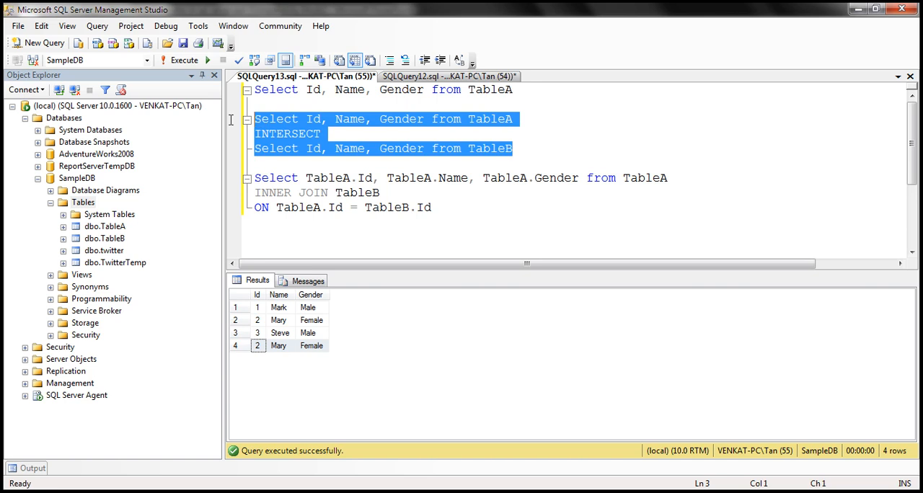
click(202, 59)
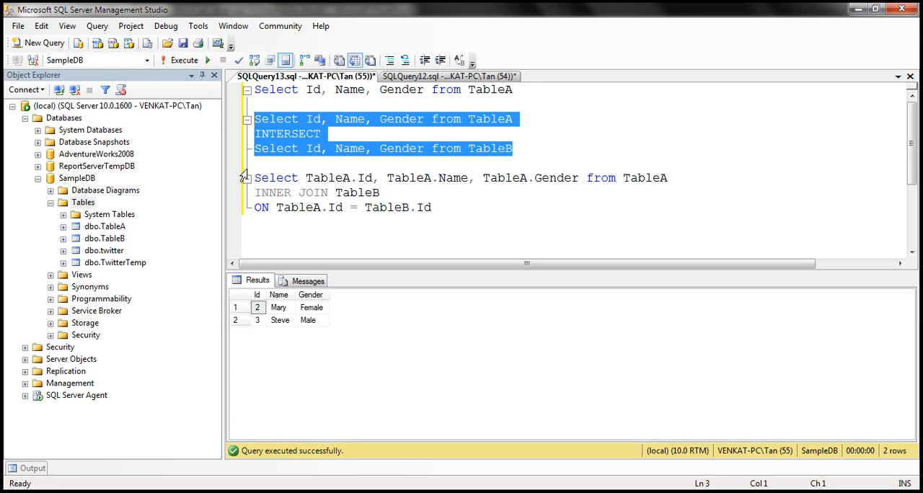
mouse_move(280, 280)
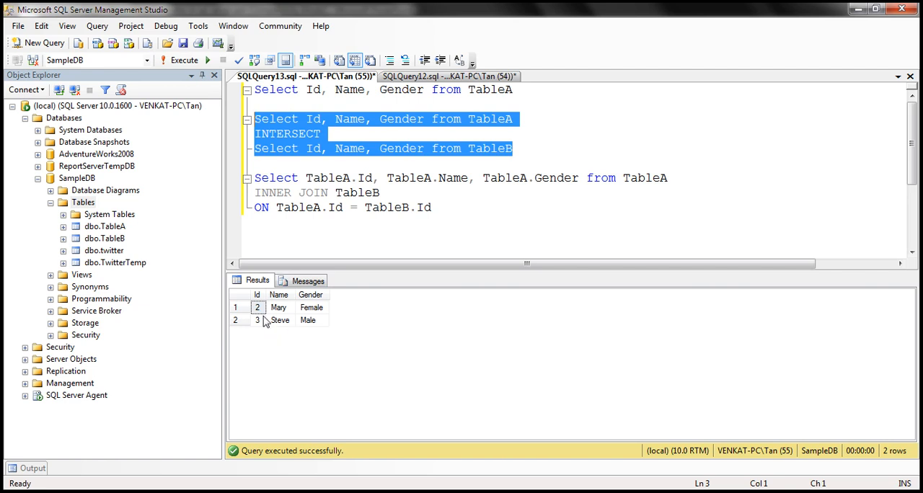
mouse_move(249, 309)
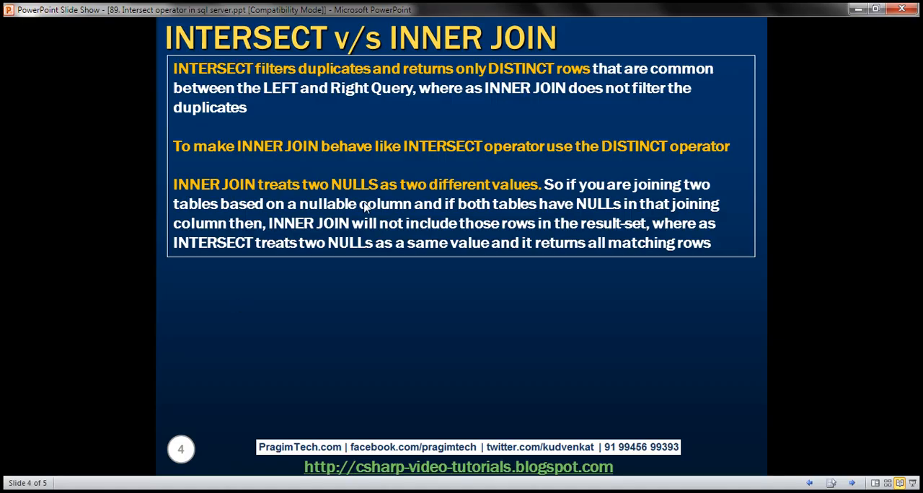
mouse_move(338, 170)
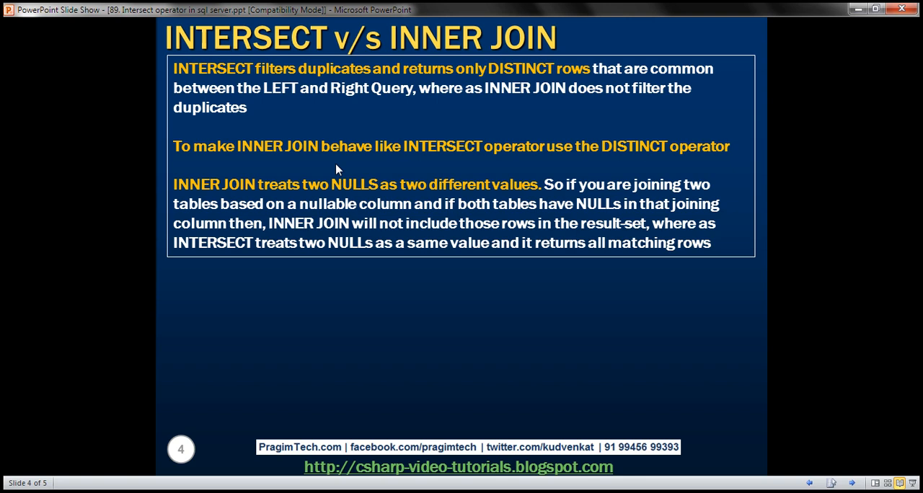
mouse_move(618, 153)
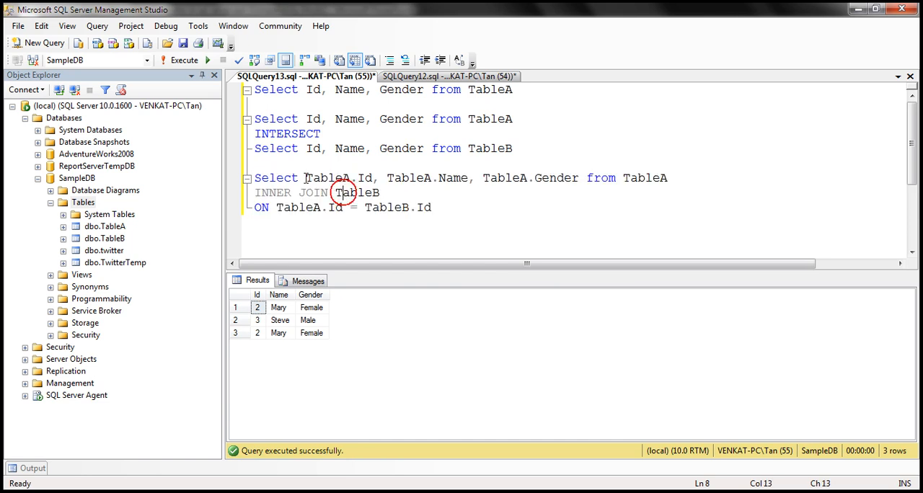
Step: Add DISTINCT to the INNER JOIN select and run both queries, each giving Mary and Steve once
text(DISTINCT)
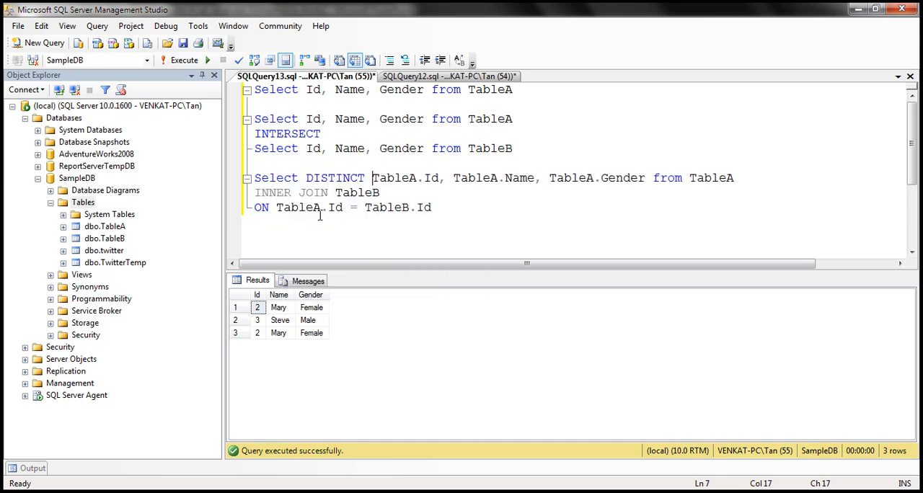
key(ctrl+a)
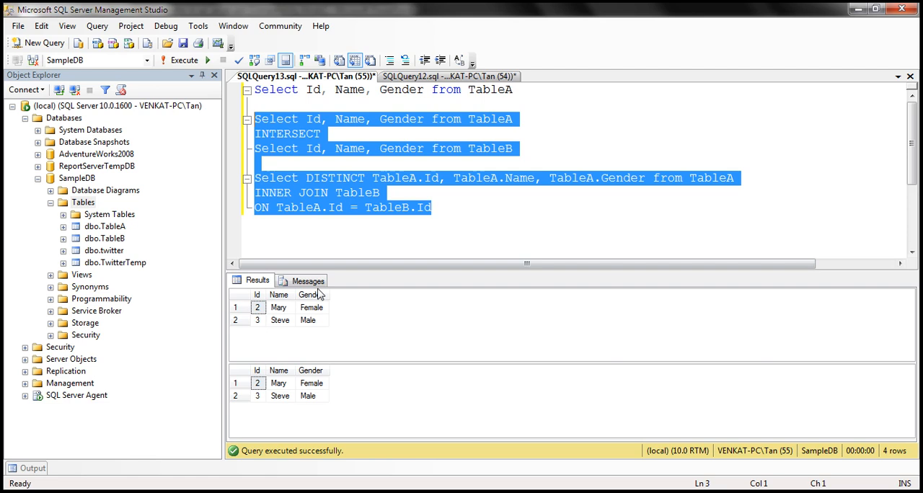
mouse_move(283, 335)
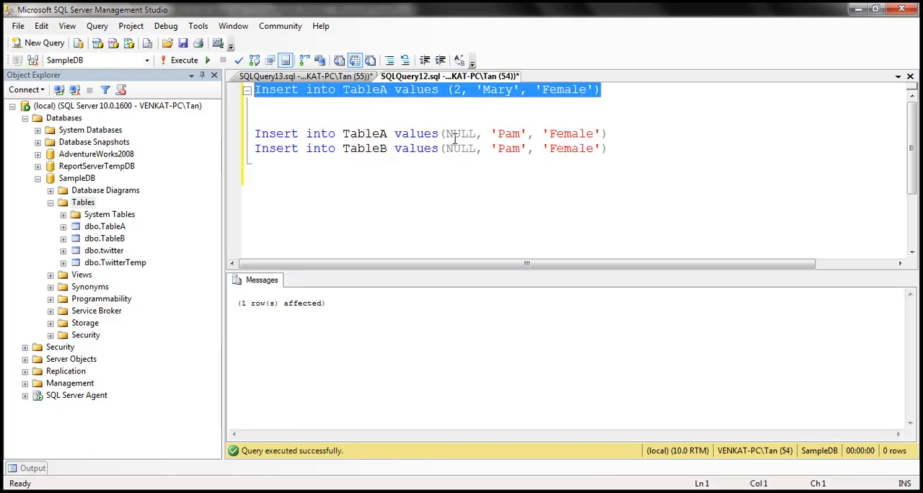
Step: Execute the two Pam INSERT statements with NULL Id into TableA and TableB
double_click(462, 134)
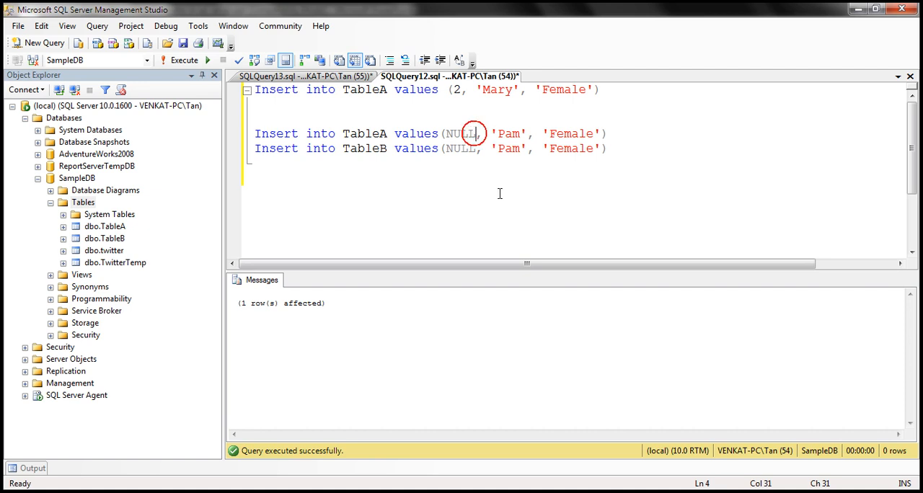
drag(253, 135, 609, 148)
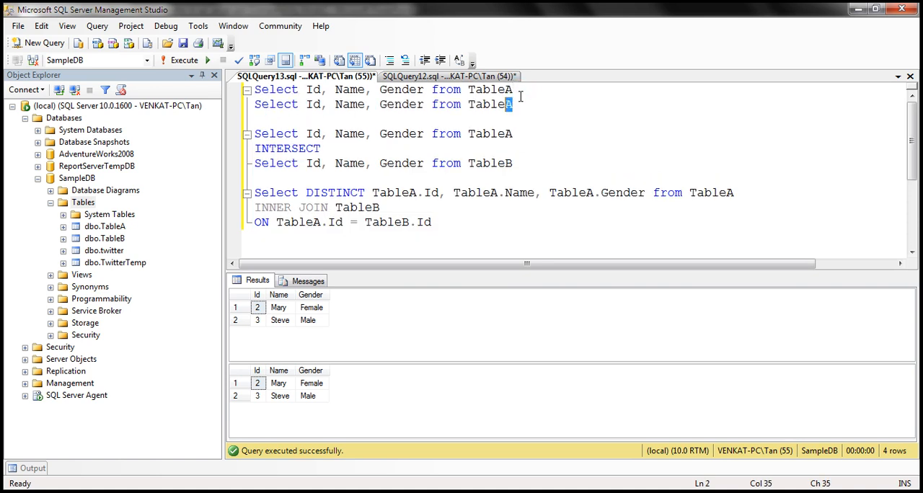
Step: Run both table selects showing Pam with NULL Id, then the INTERSECT and DISTINCT join queries
click(211, 61)
text(B)
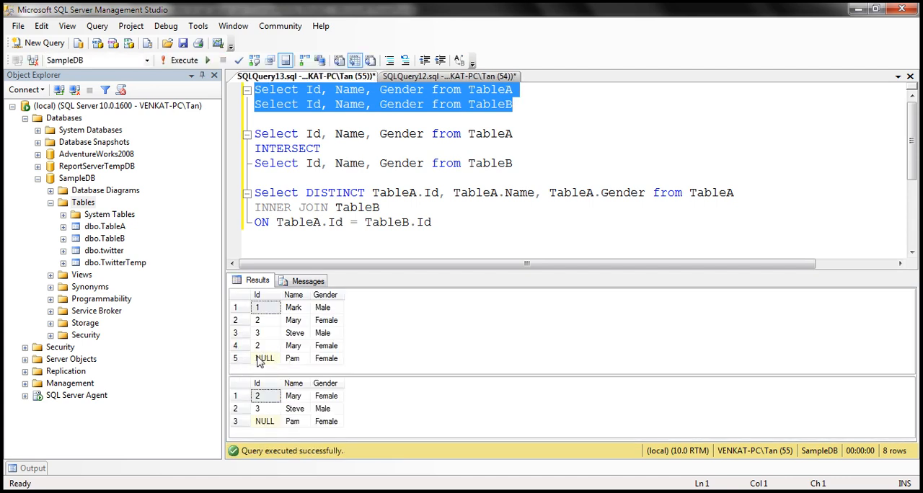
mouse_move(303, 349)
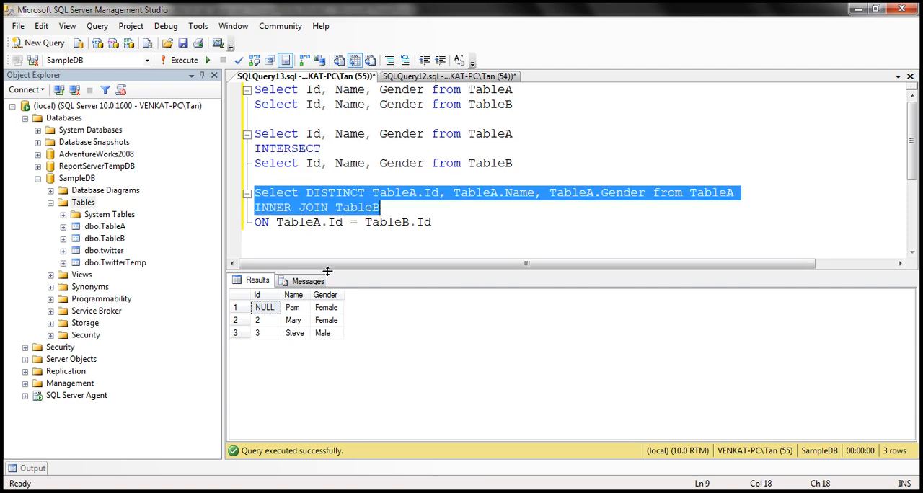
click(190, 60)
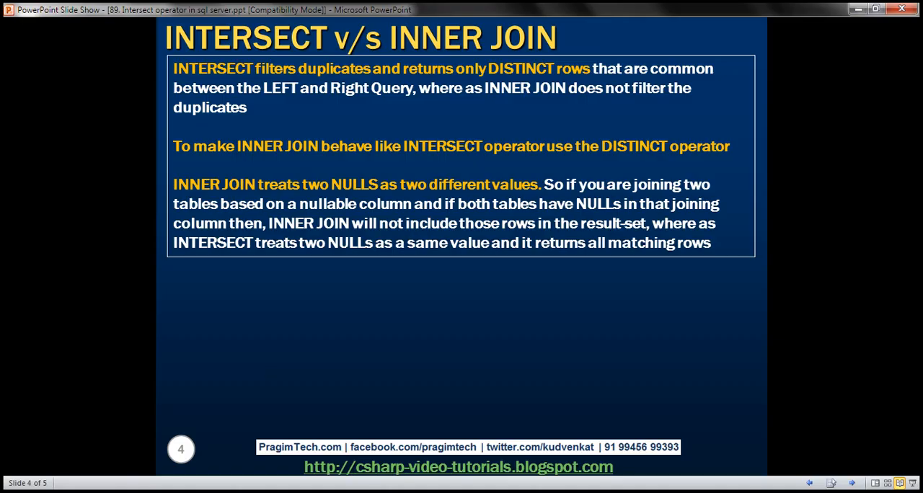
mouse_move(401, 223)
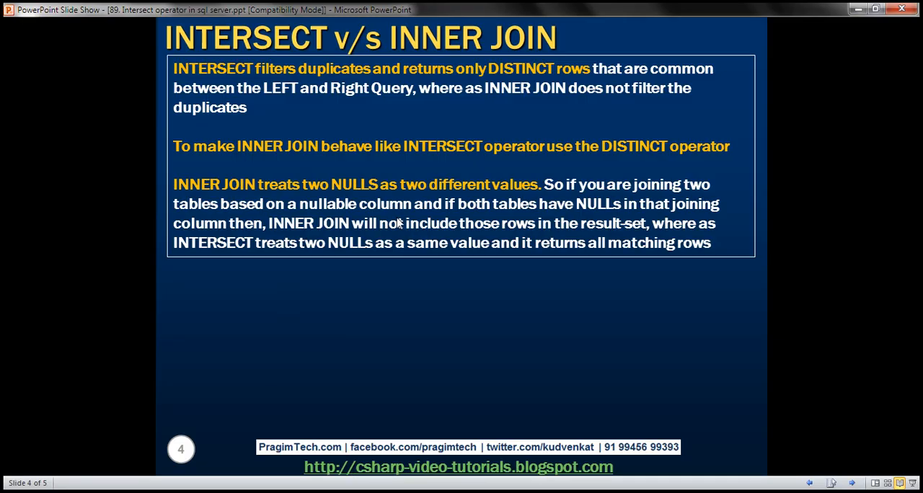